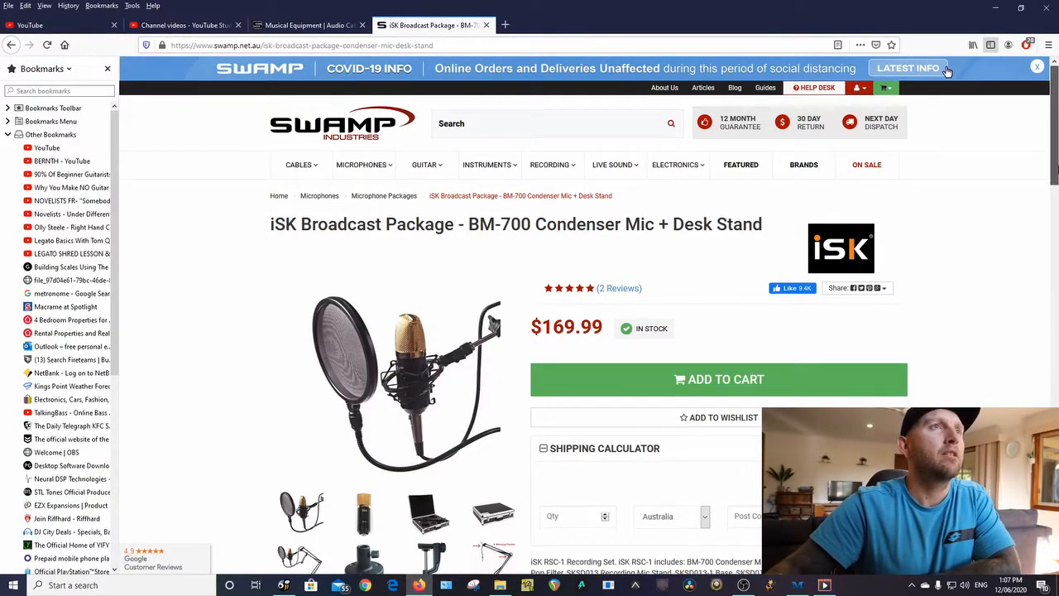
# Step: Switch to the 'Musical Equipment | Audio Ca…' tab showing the Swamp Industries home page
pyautogui.click(309, 25)
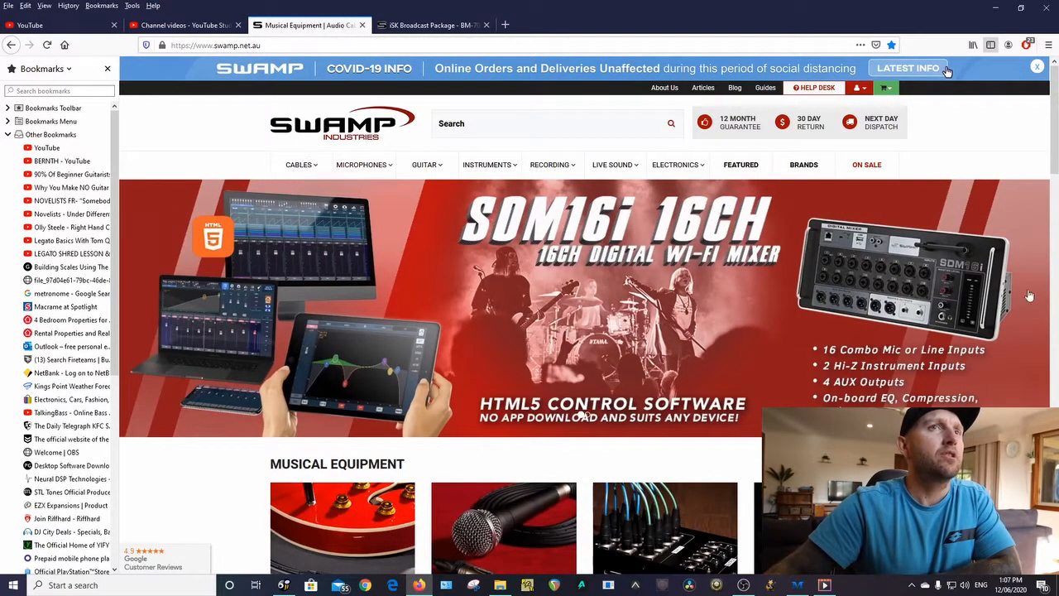
# Step: Return to the iSK Broadcast Package BM-700 tab and scroll down the $169.99 product page
pyautogui.click(298, 164)
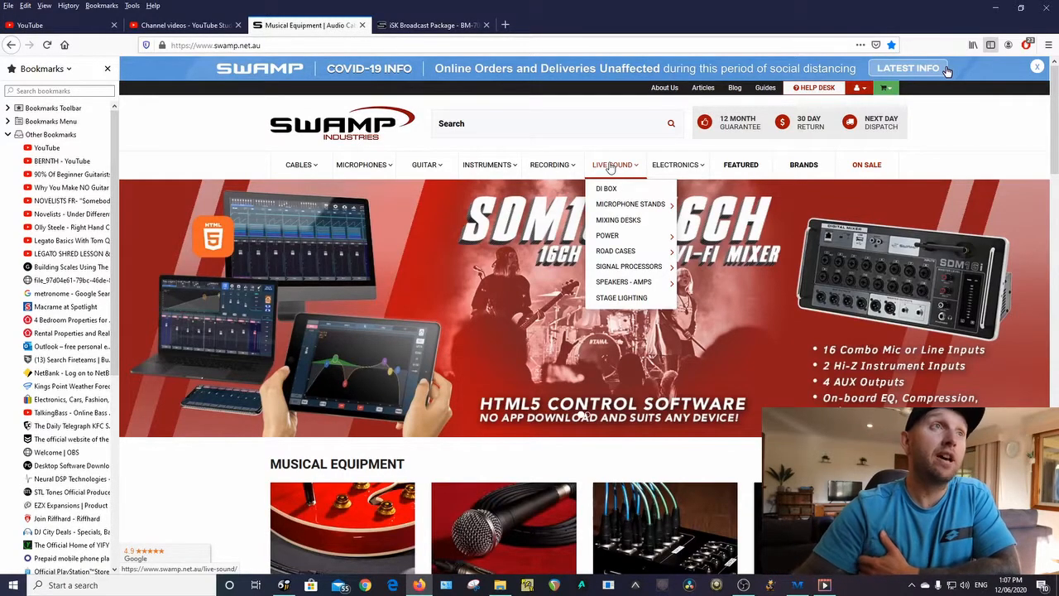
pyautogui.scroll(-3)
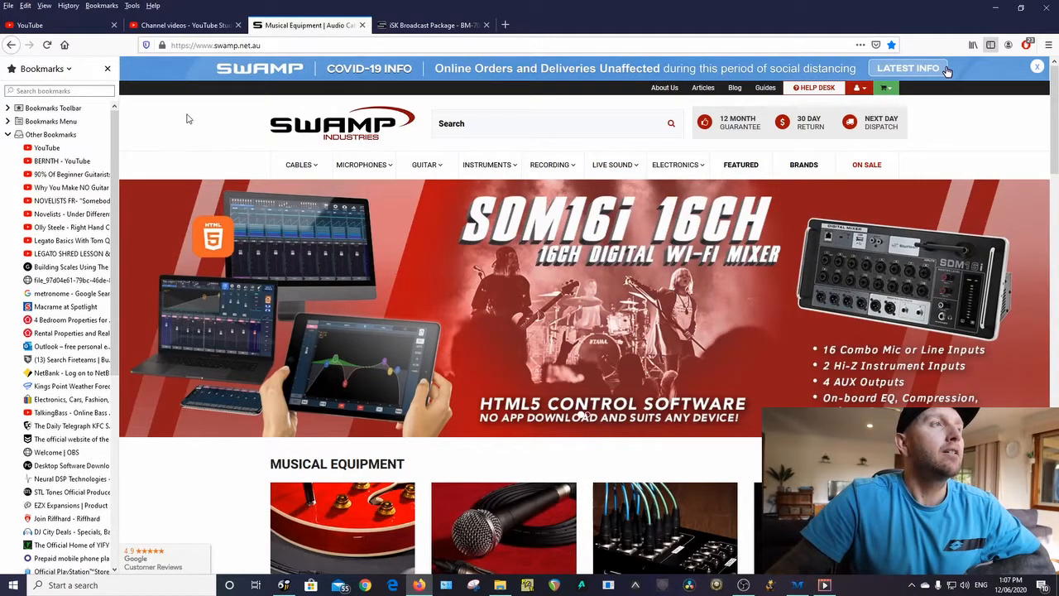
pyautogui.scroll(-3)
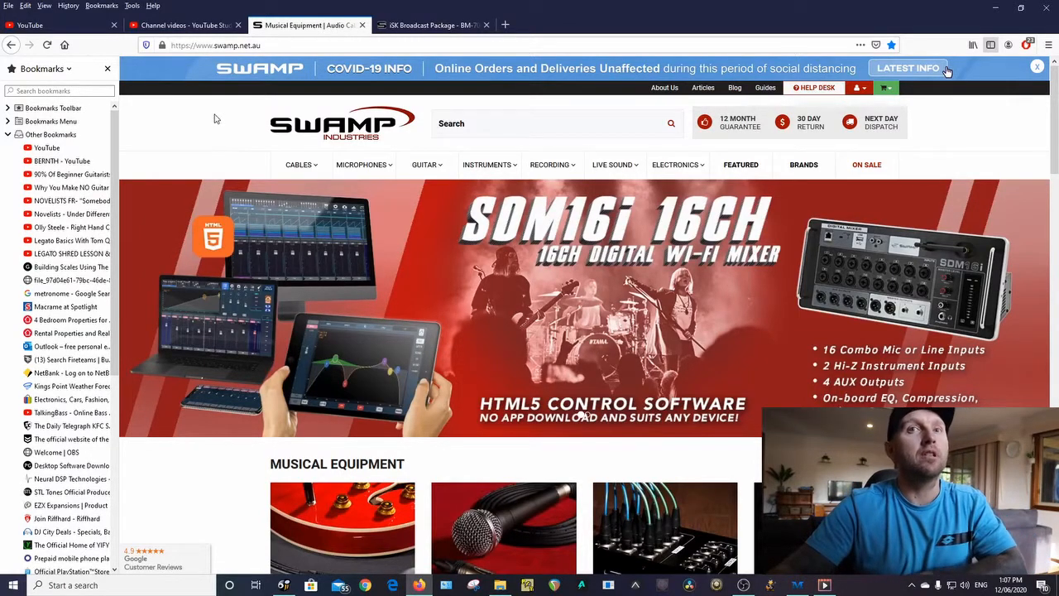
pyautogui.scroll(-3)
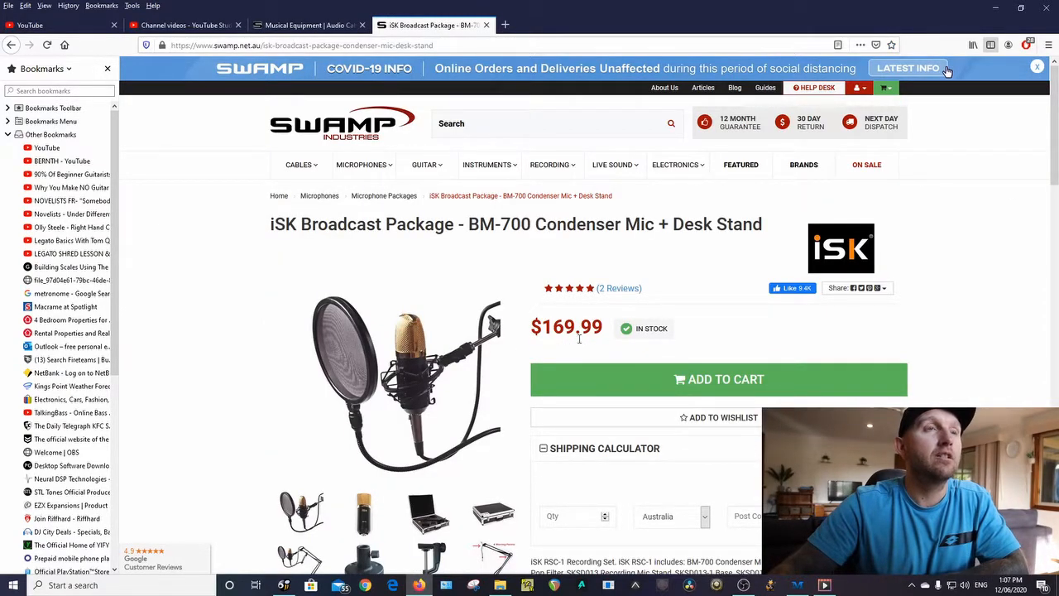
# Step: Scroll through the BM-700 description, features, specifications, MPN and SKU details
pyautogui.scroll(-3)
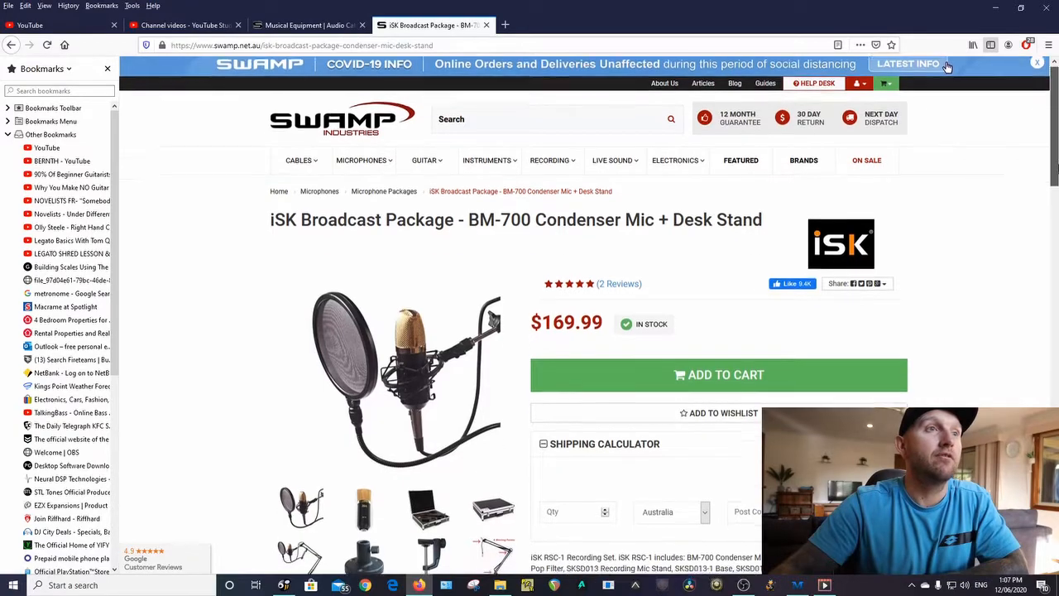
pyautogui.click(1036, 62)
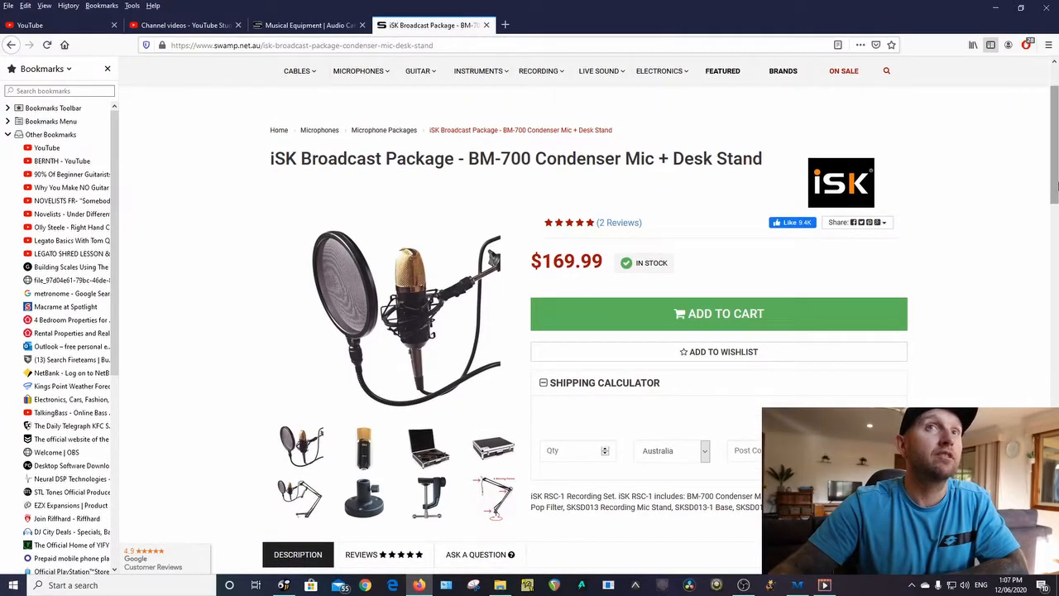
pyautogui.scroll(-3)
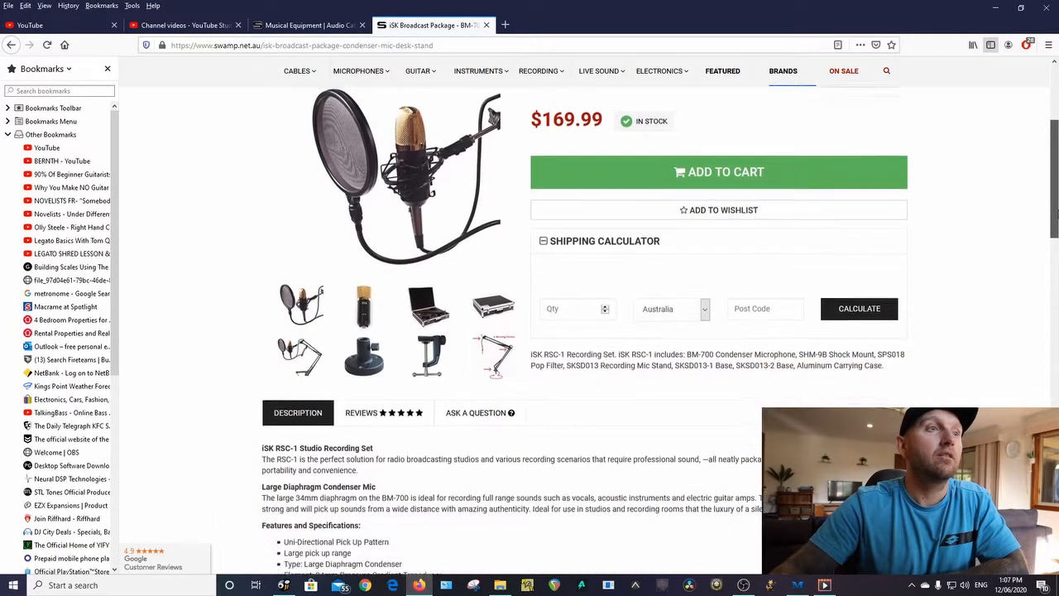
pyautogui.scroll(-3)
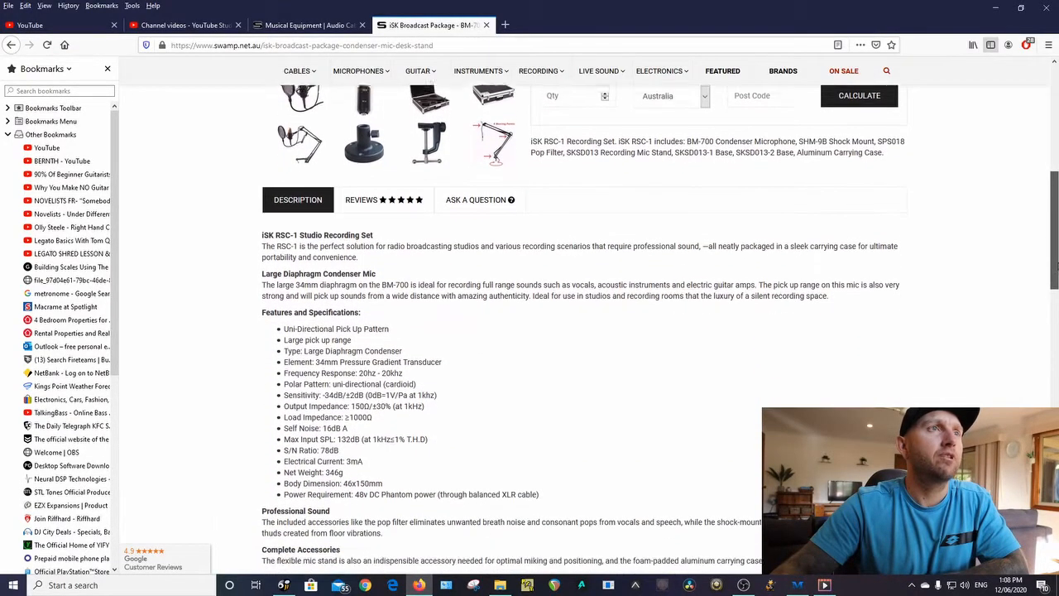
pyautogui.scroll(-3)
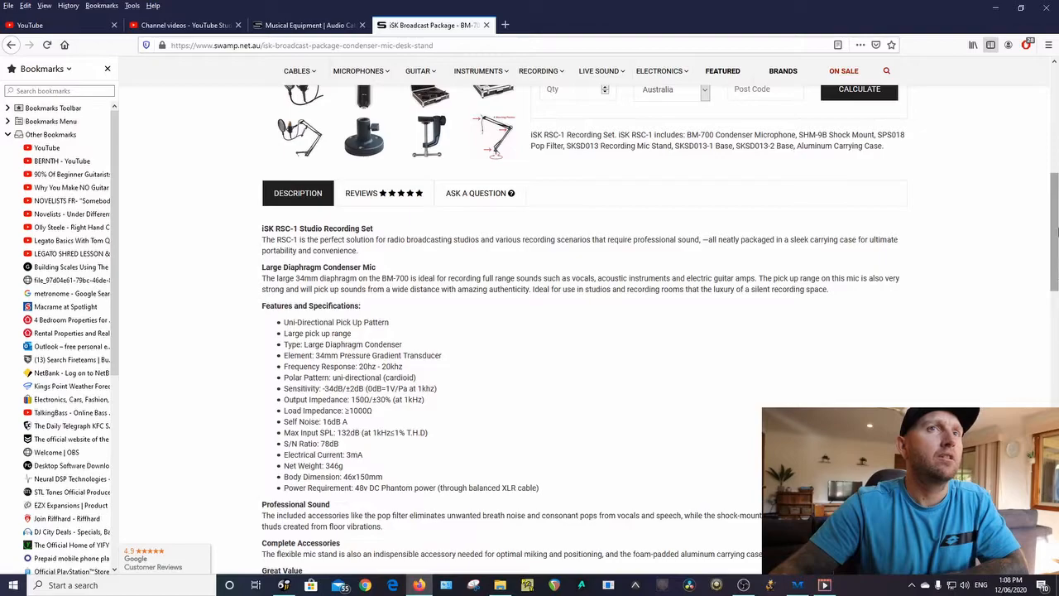
pyautogui.scroll(-3)
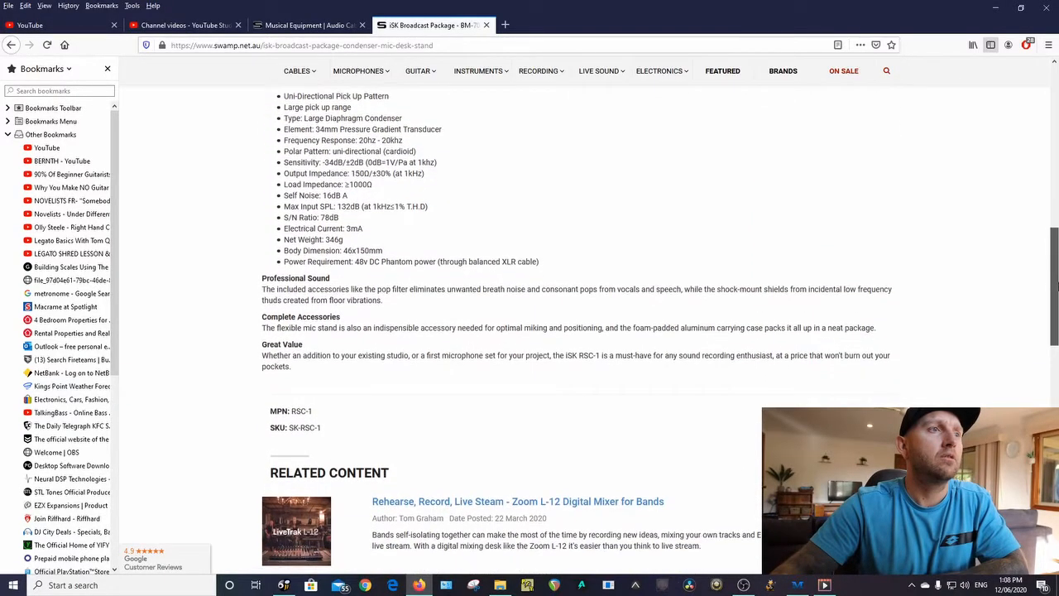
pyautogui.scroll(3)
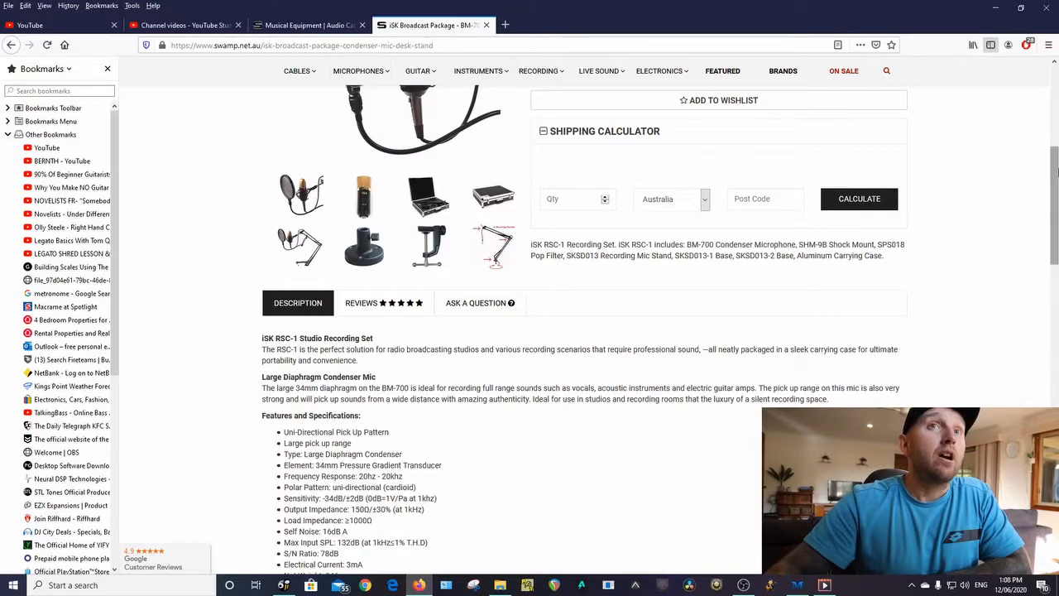
# Step: Scroll up to the BM-700 page's title, $169.99 price and in-stock status
pyautogui.scroll(3)
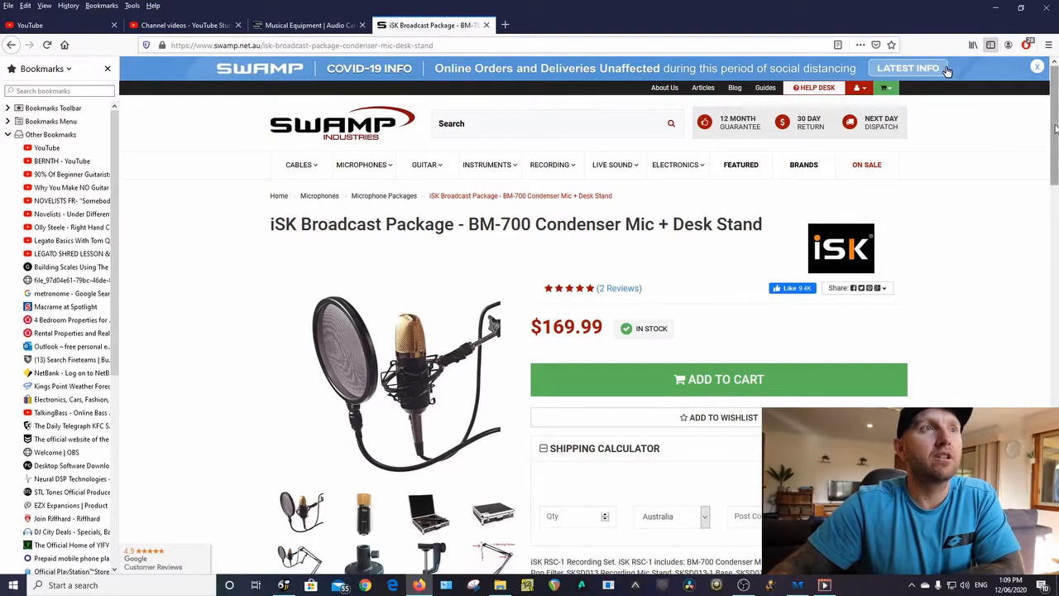
pyautogui.moveTo(1038, 273)
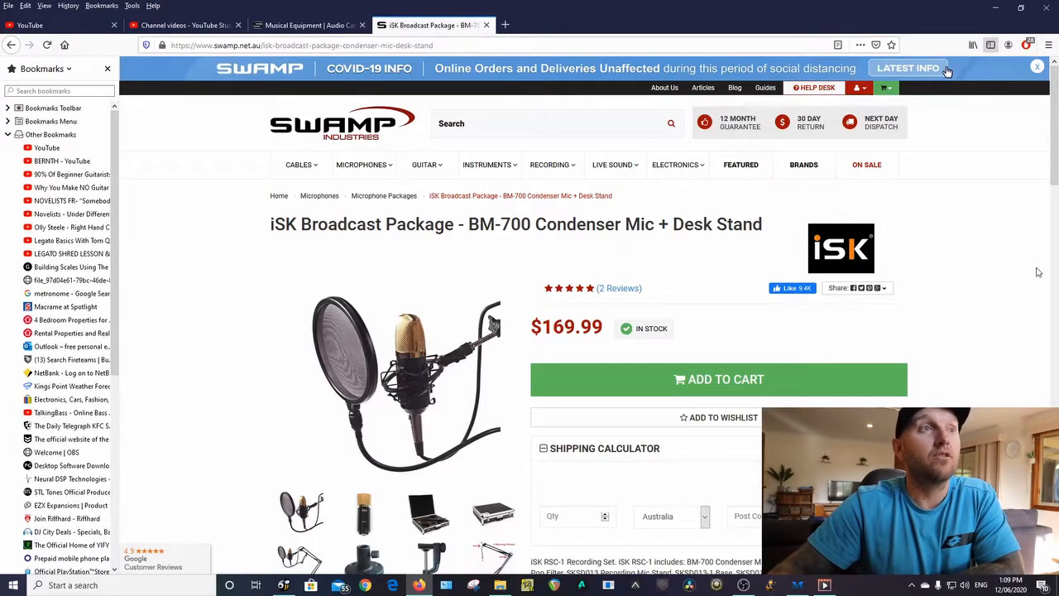